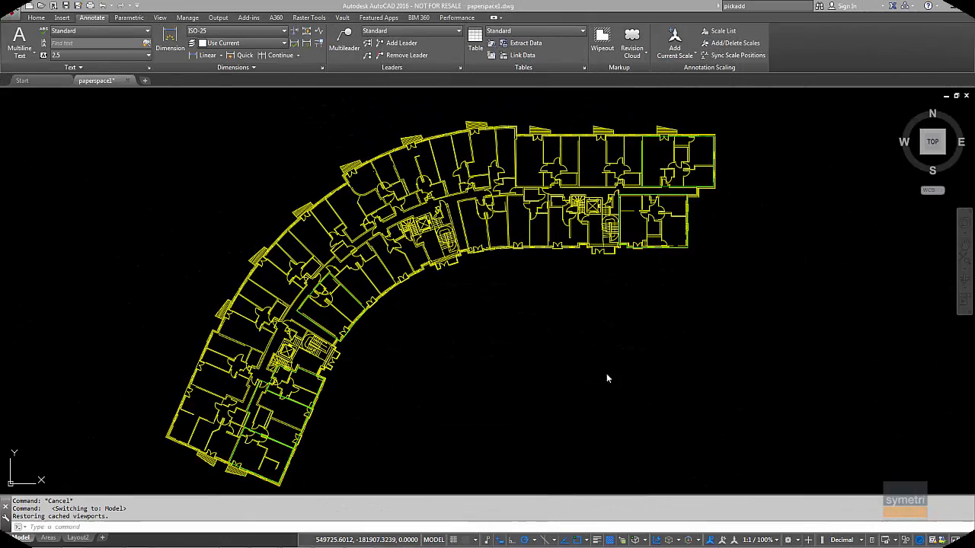
{"action": "mouse_move", "coordinate": [597, 344]}
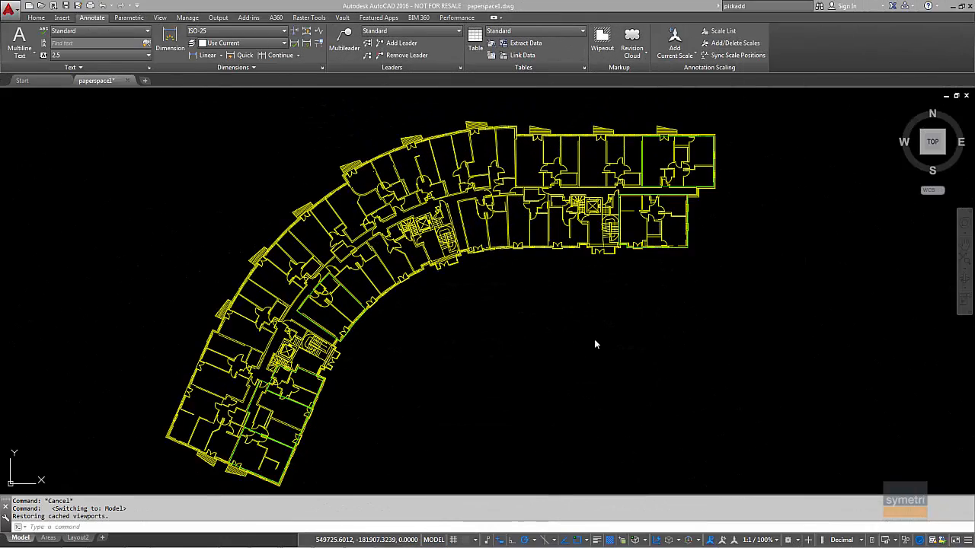
{"action": "mouse_move", "coordinate": [414, 333]}
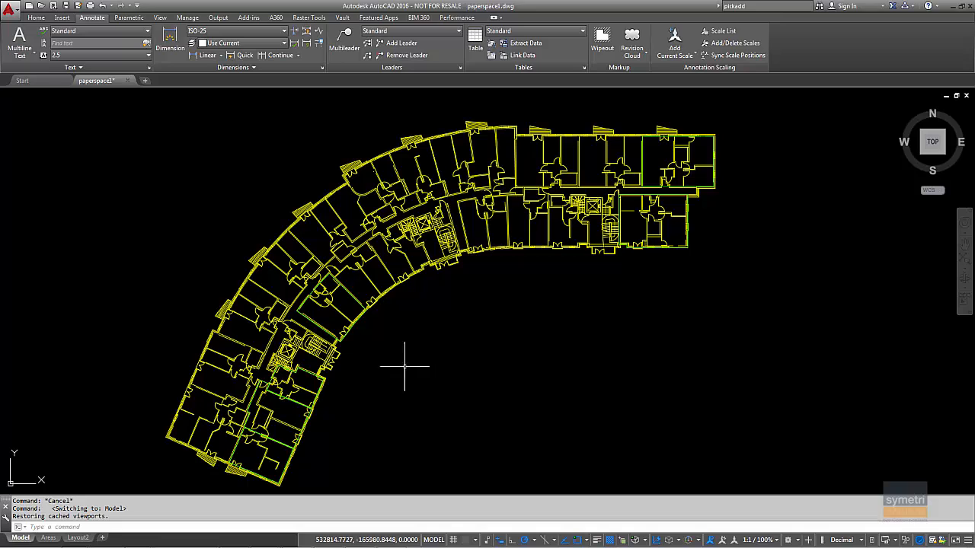
{"action": "mouse_move", "coordinate": [504, 338]}
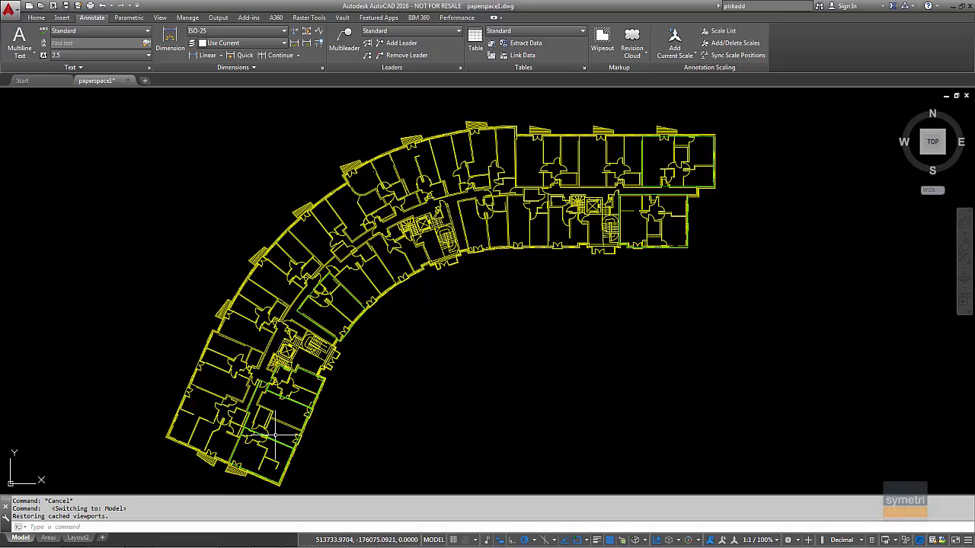
{"action": "mouse_move", "coordinate": [242, 91]}
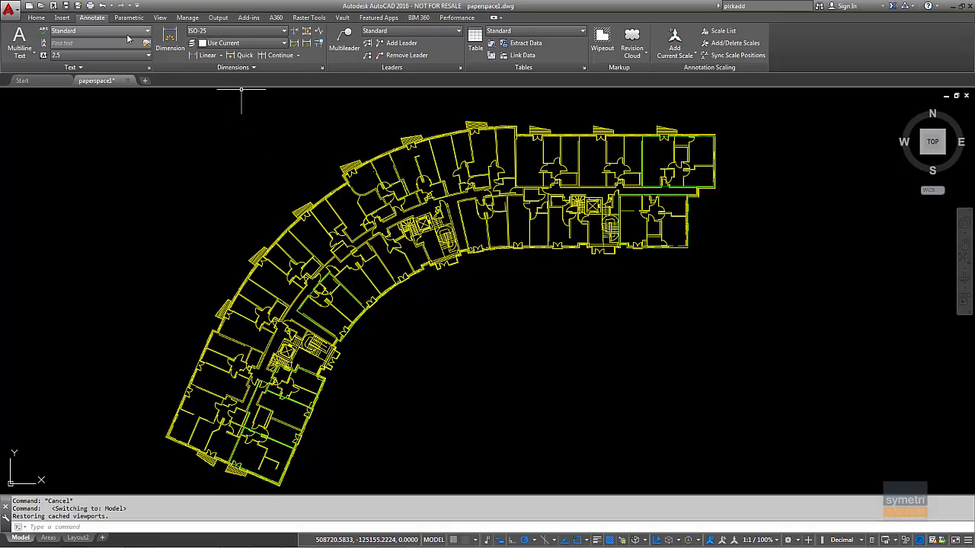
- Freeze the floor-plan layer so only the room outline polylines remain visible
{"action": "left_click", "coordinate": [37, 17]}
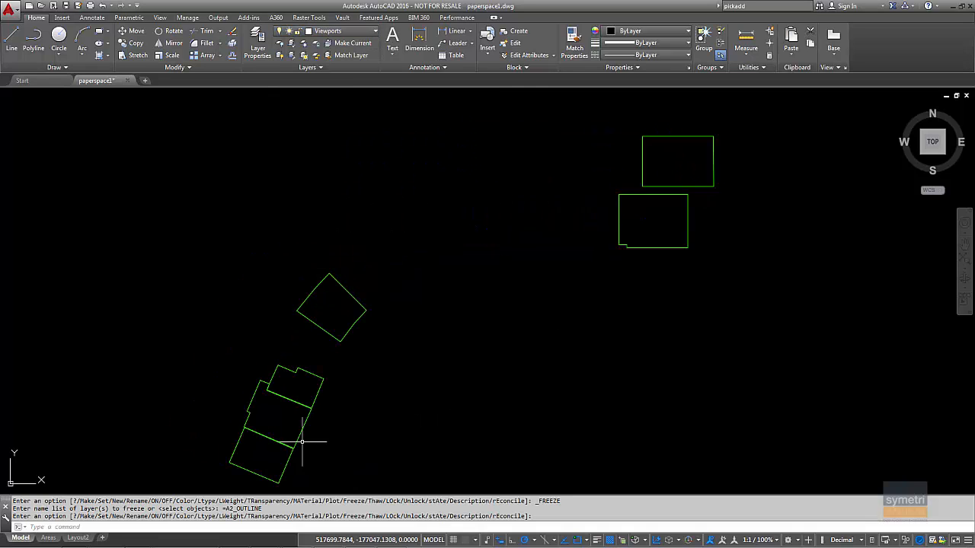
{"action": "mouse_move", "coordinate": [664, 244]}
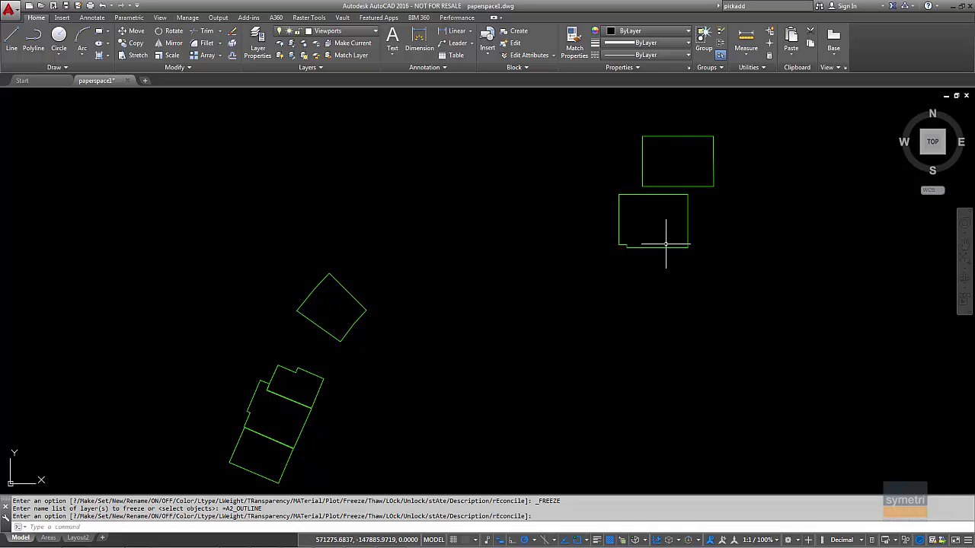
{"action": "mouse_move", "coordinate": [344, 174]}
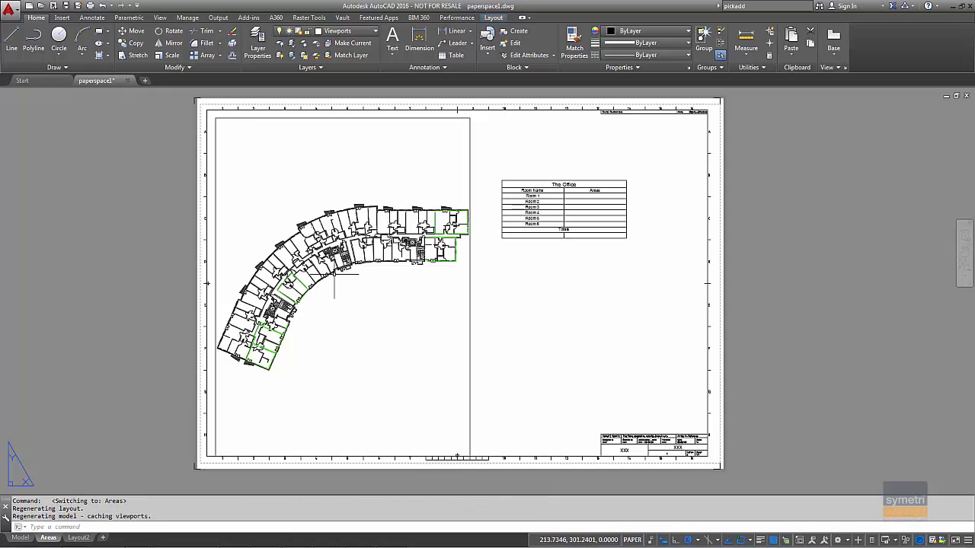
{"action": "mouse_move", "coordinate": [409, 299]}
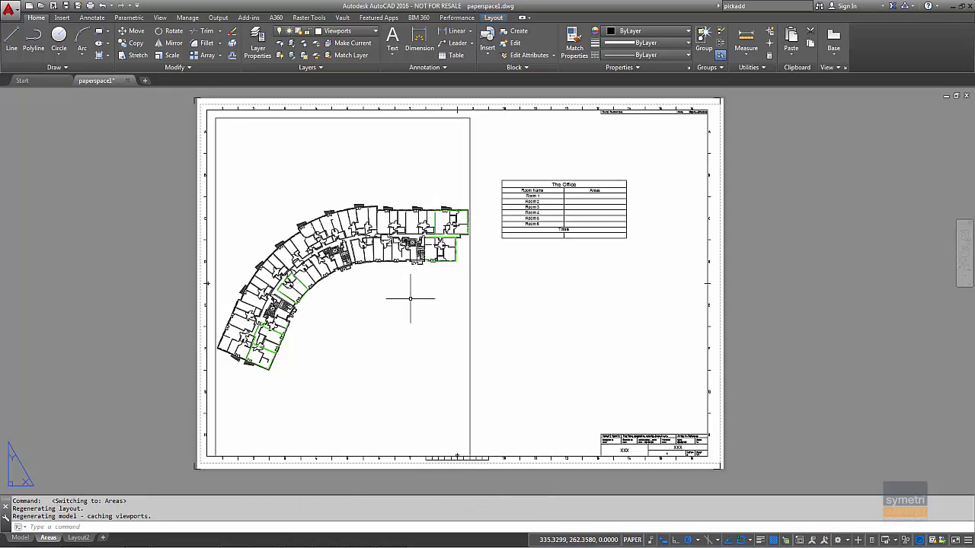
{"action": "mouse_move", "coordinate": [384, 326]}
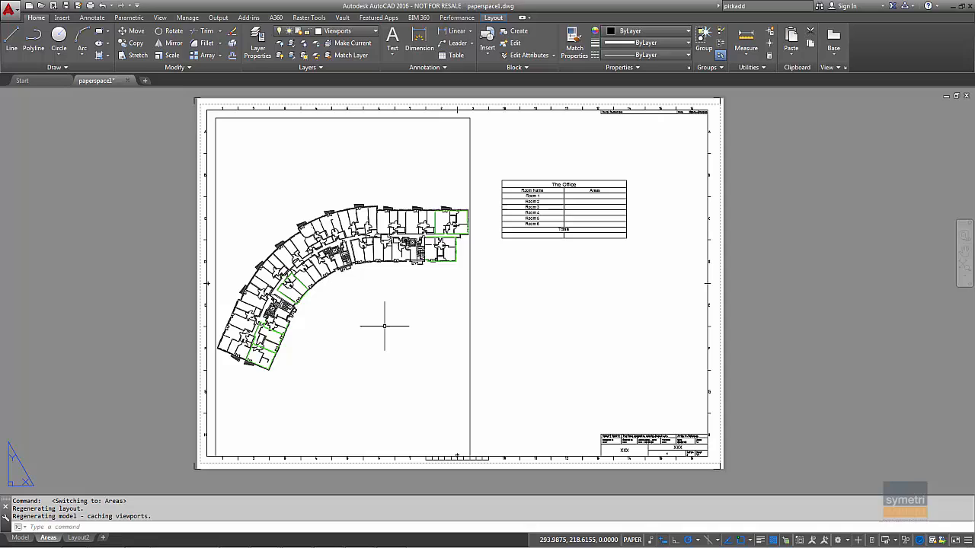
{"action": "mouse_move", "coordinate": [367, 204]}
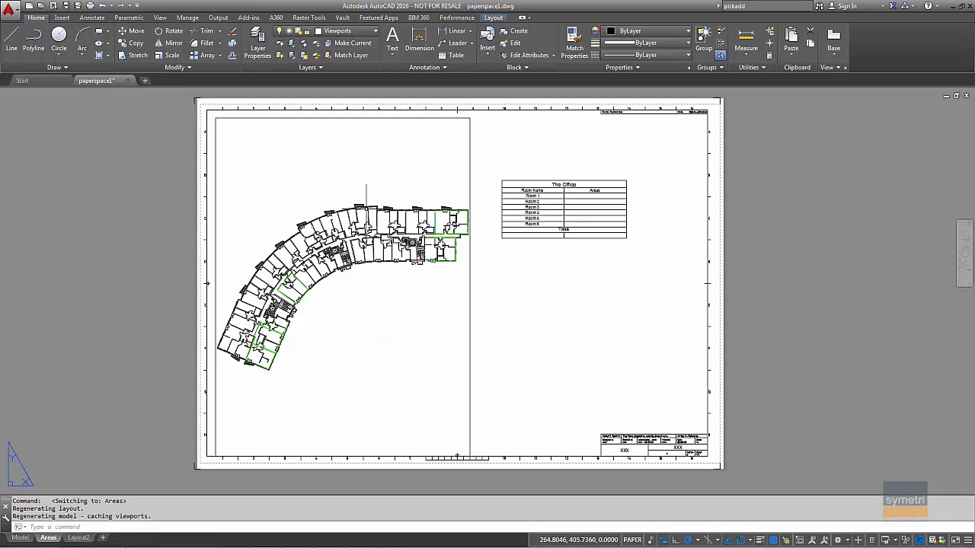
{"action": "mouse_move", "coordinate": [292, 301]}
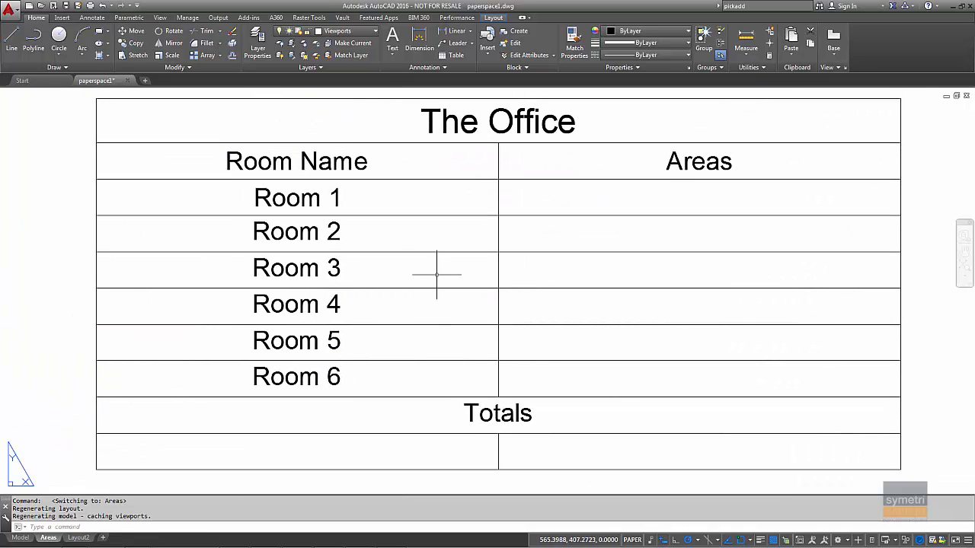
{"action": "mouse_move", "coordinate": [718, 198]}
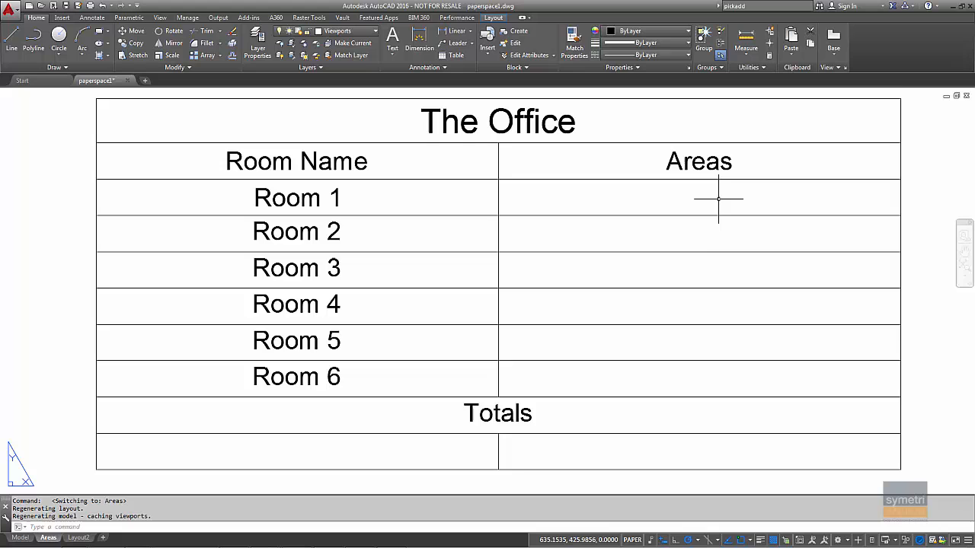
{"action": "mouse_move", "coordinate": [679, 250]}
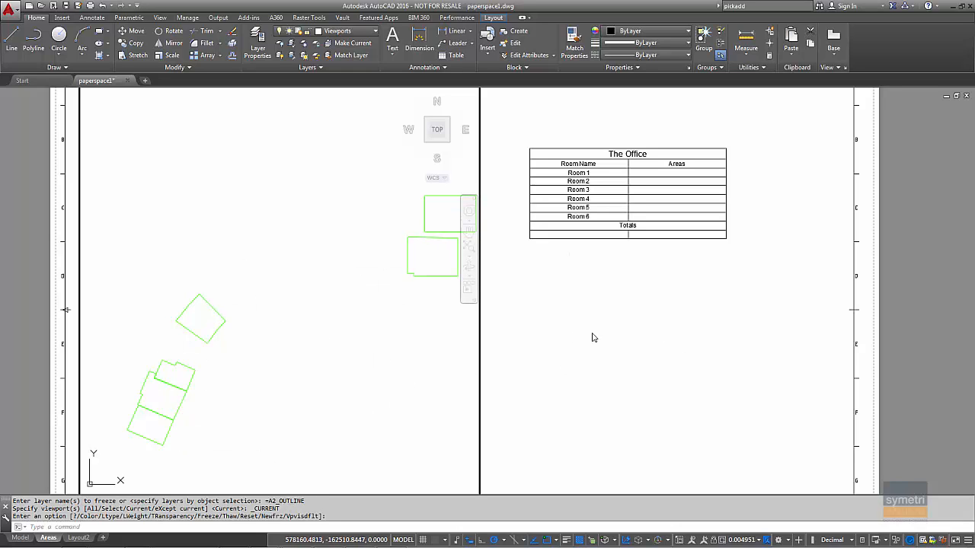
{"action": "mouse_move", "coordinate": [668, 266]}
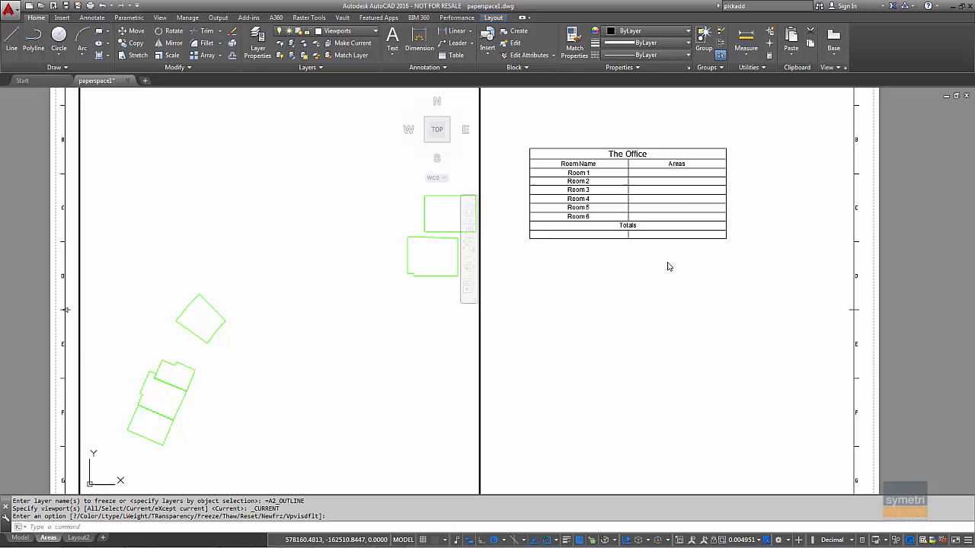
{"action": "mouse_move", "coordinate": [213, 375]}
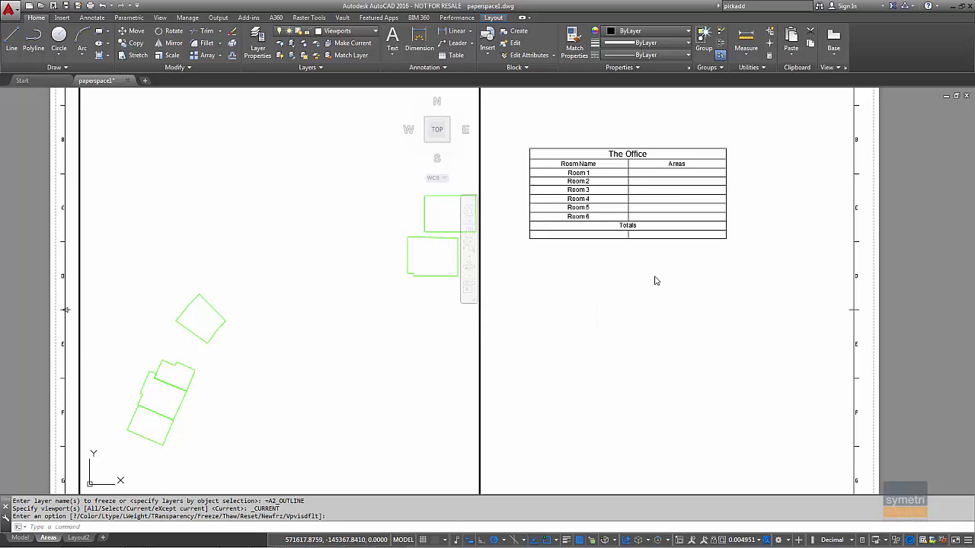
{"action": "mouse_move", "coordinate": [713, 366]}
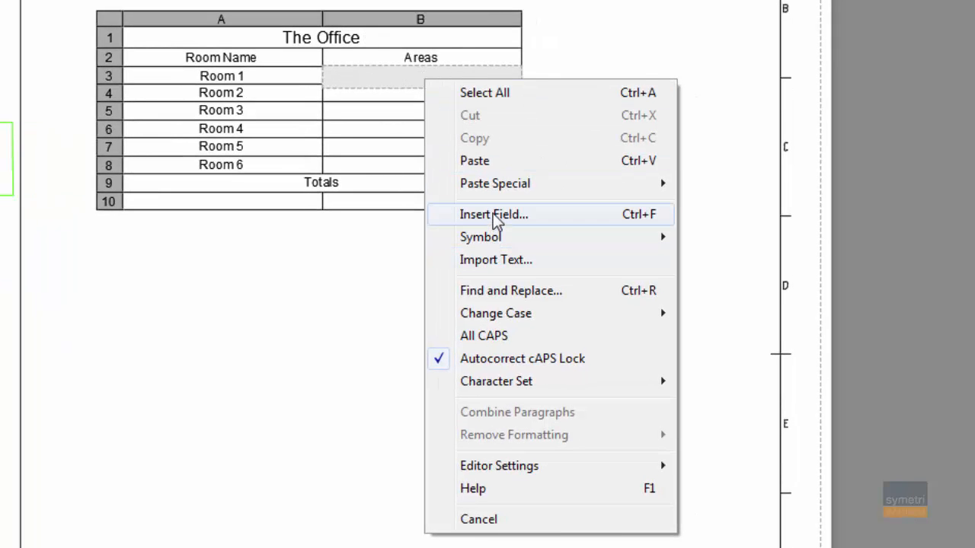
- Insert an Object Area field linked to a room polyline into Room 1's Areas cell
{"action": "left_click", "coordinate": [494, 213]}
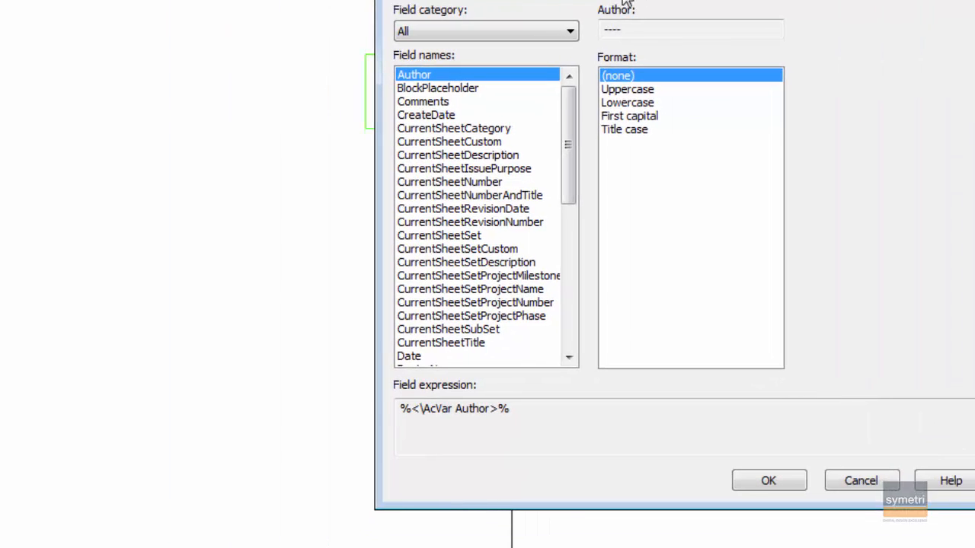
{"action": "mouse_move", "coordinate": [570, 145]}
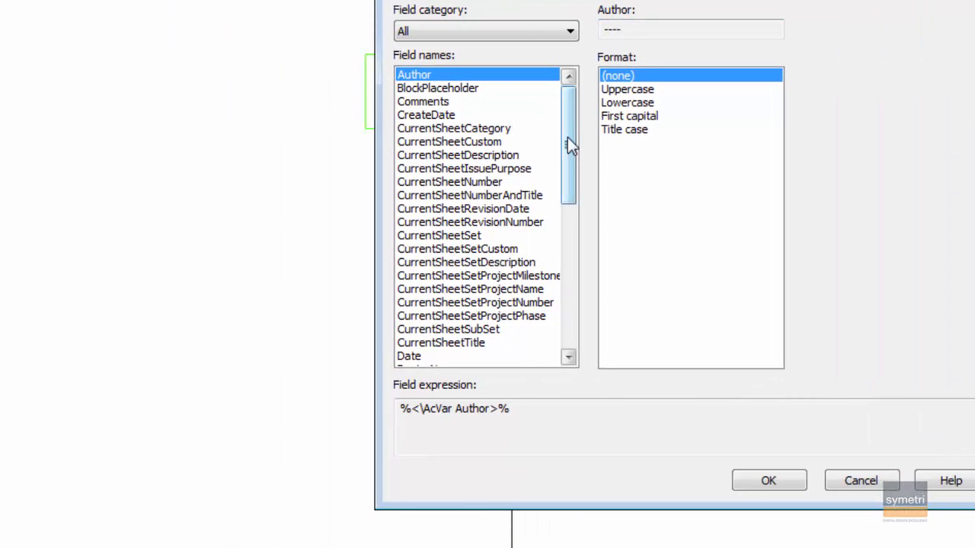
{"action": "left_click_drag", "start_coordinate": [570, 145], "coordinate": [570, 236]}
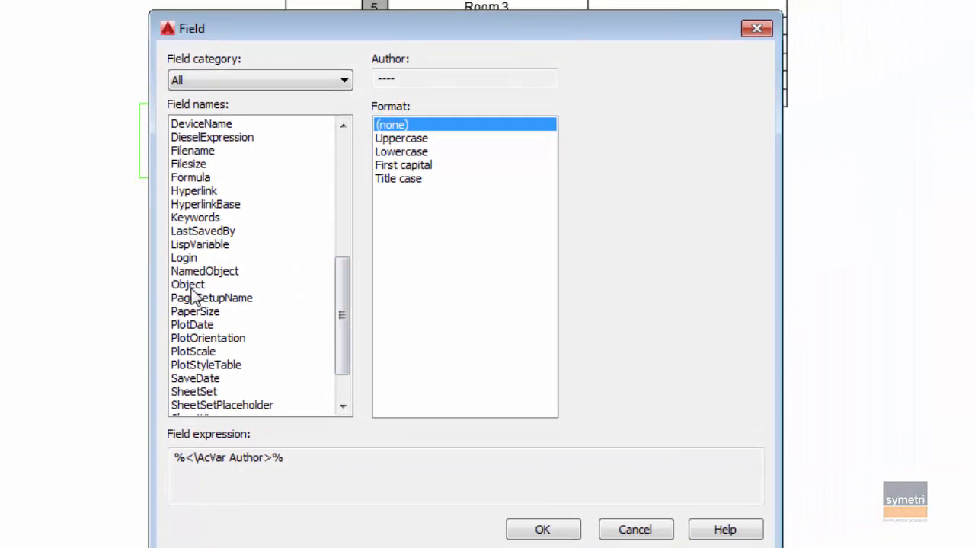
{"action": "left_click", "coordinate": [186, 284]}
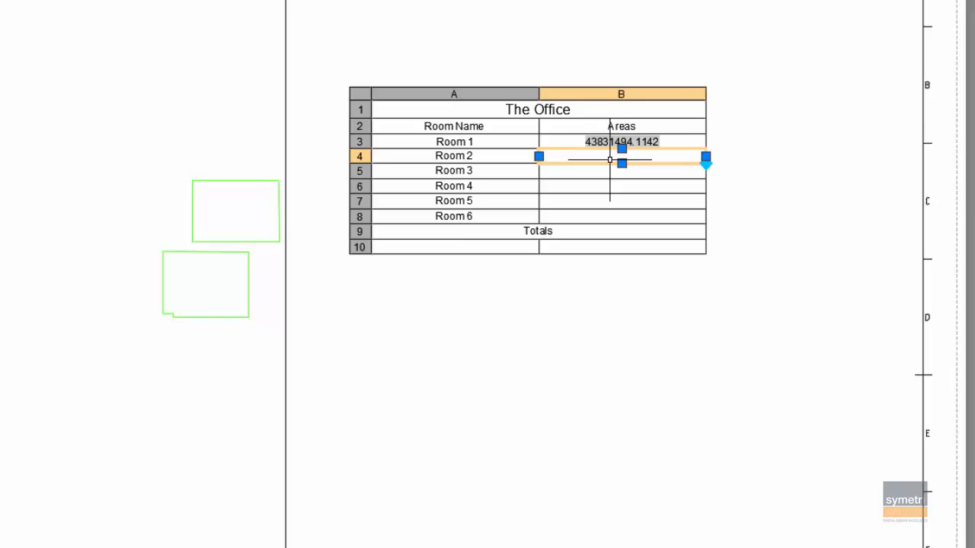
{"action": "right_click", "coordinate": [676, 181]}
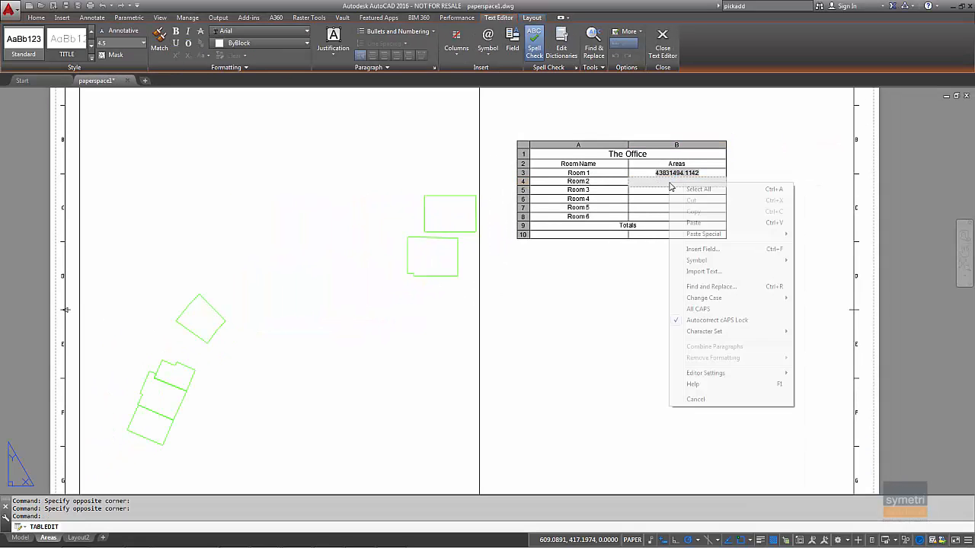
- Insert polyline Area fields into the Room 2 and Room 3 Areas cells
{"action": "left_click", "coordinate": [703, 250]}
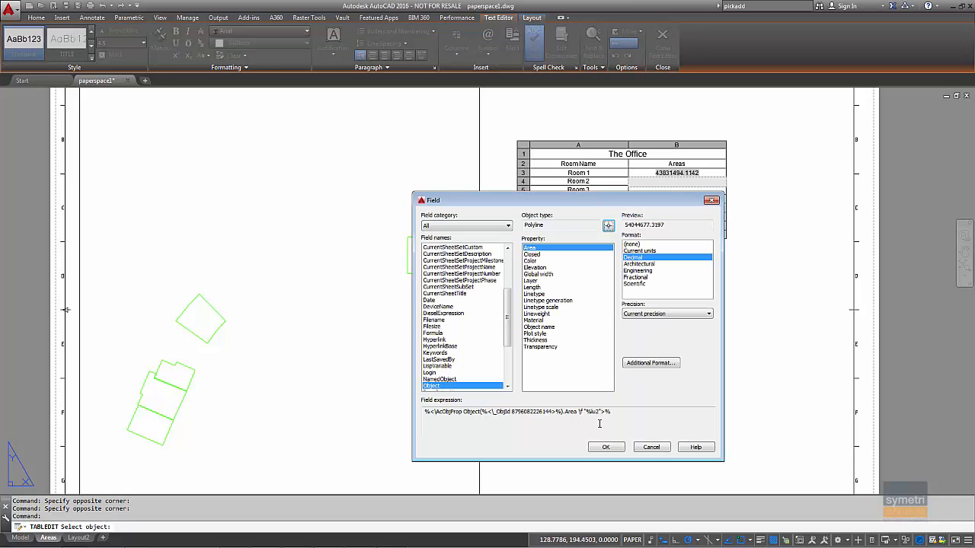
{"action": "left_click", "coordinate": [606, 446]}
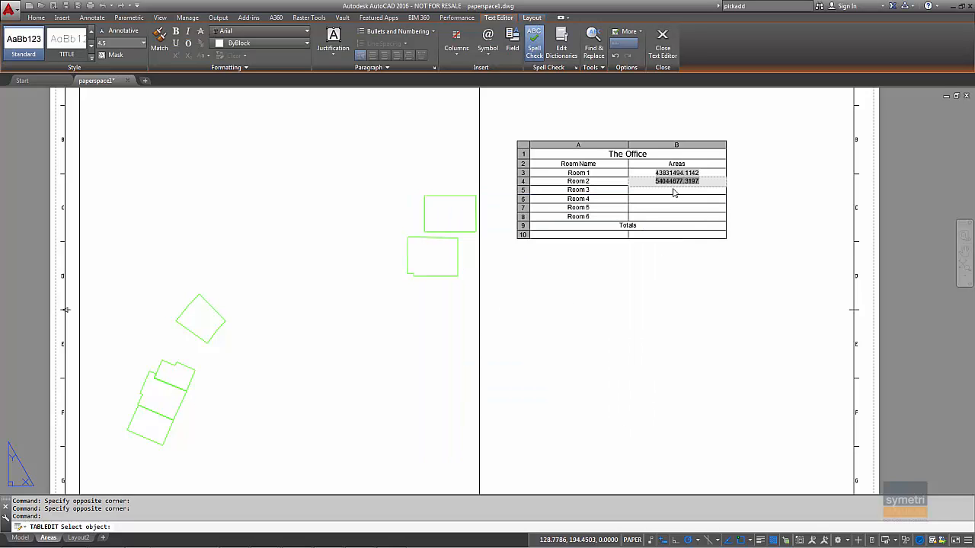
{"action": "right_click", "coordinate": [676, 189]}
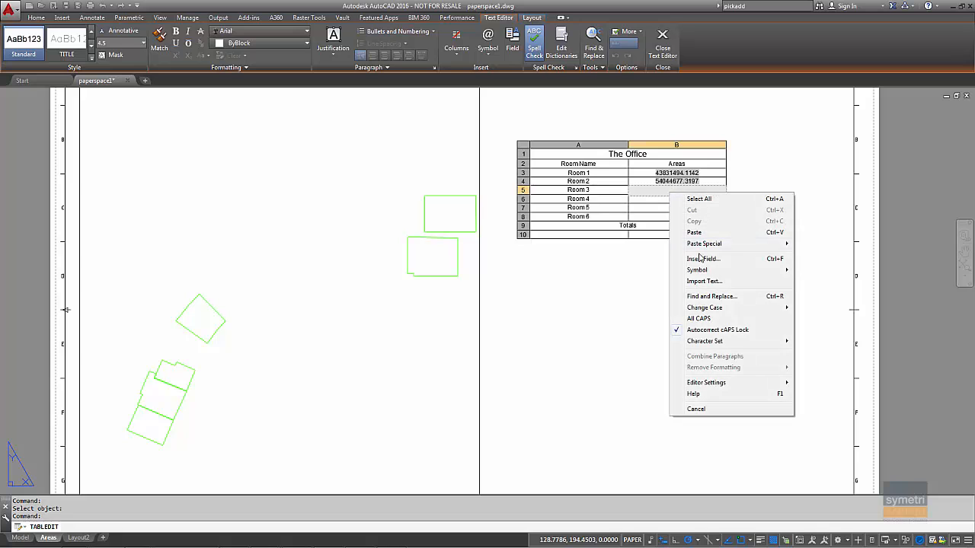
{"action": "left_click", "coordinate": [702, 259]}
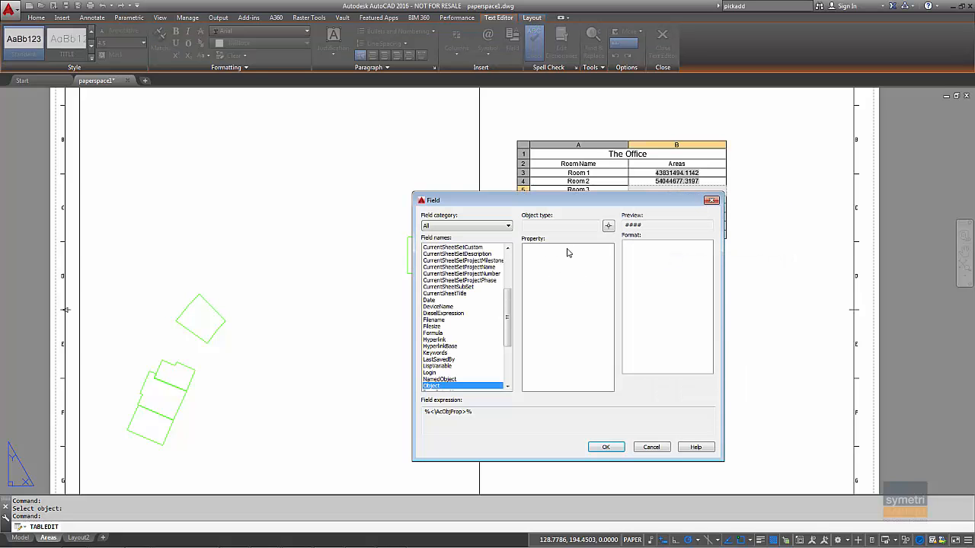
{"action": "left_click", "coordinate": [651, 448]}
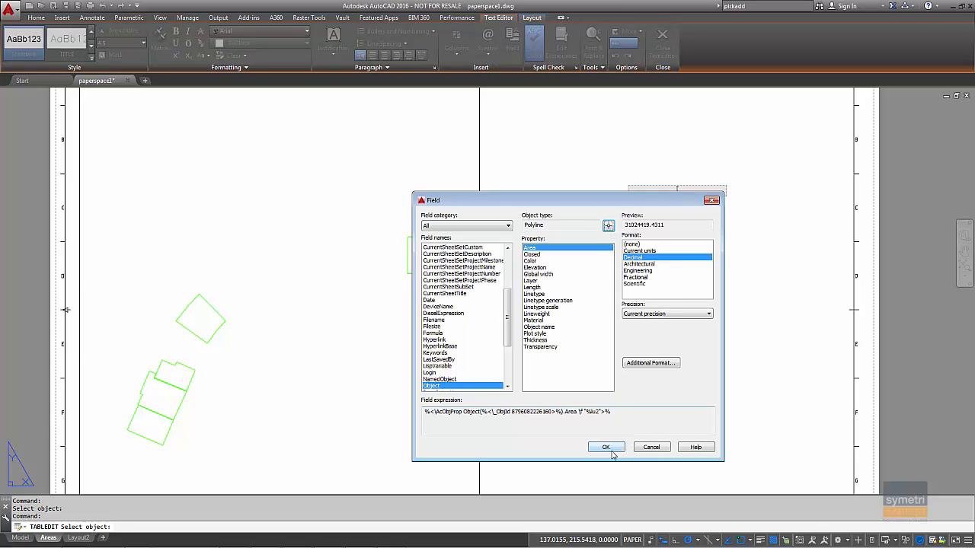
{"action": "left_click", "coordinate": [606, 446]}
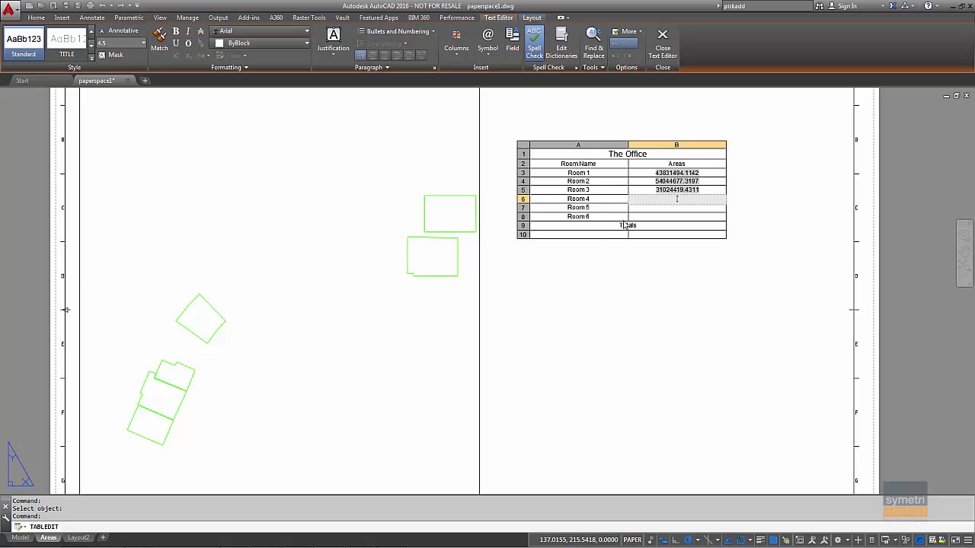
- Insert polyline Area fields into the Room 4 and Room 5 Areas cells
{"action": "right_click", "coordinate": [677, 198]}
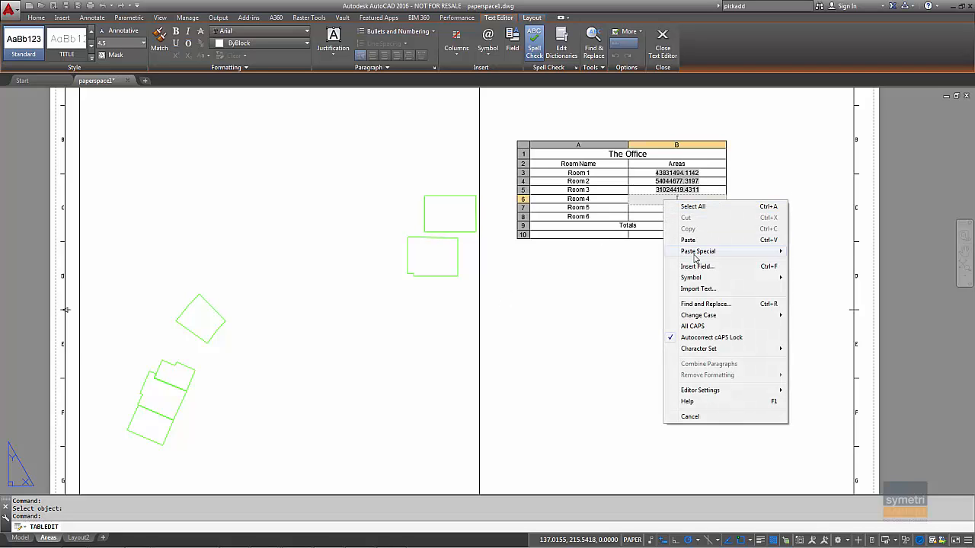
{"action": "left_click", "coordinate": [697, 265]}
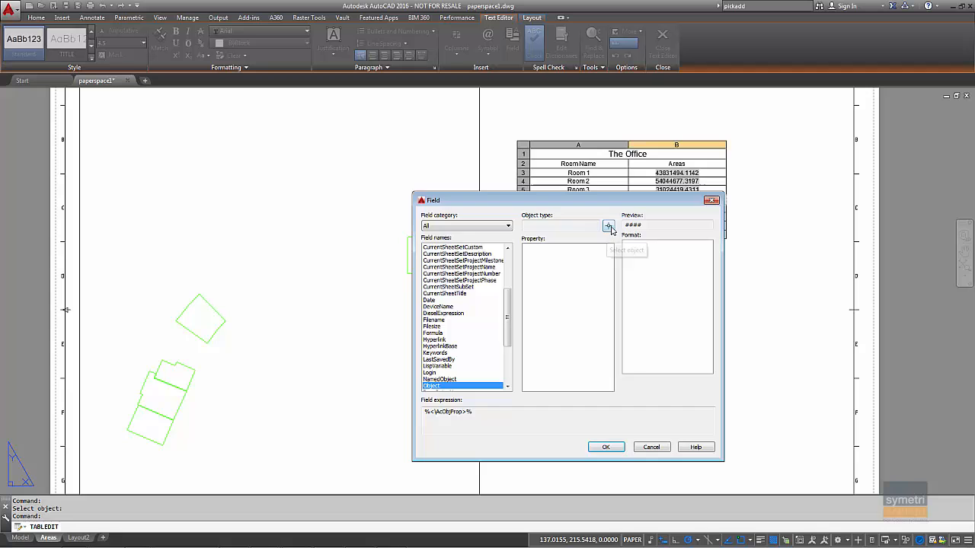
{"action": "left_click", "coordinate": [609, 227]}
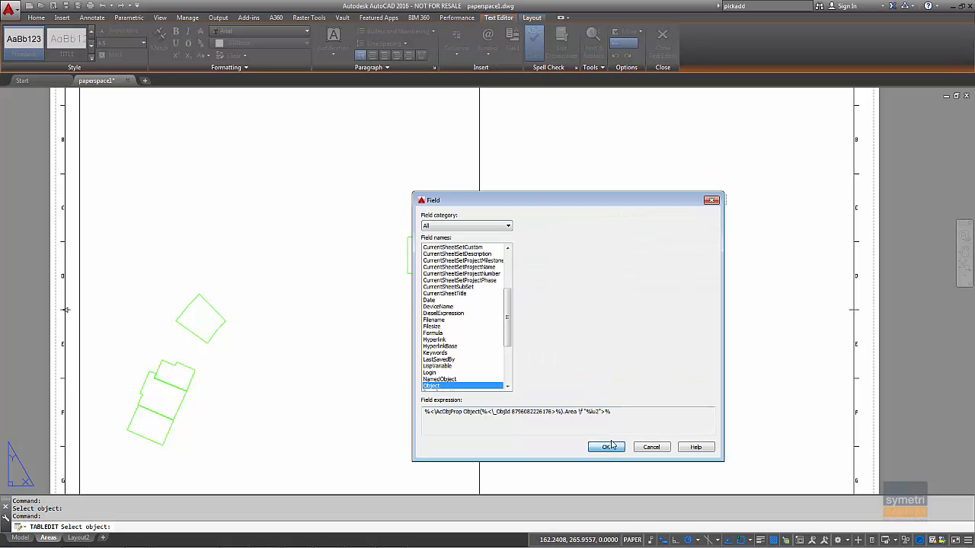
{"action": "left_click", "coordinate": [606, 447]}
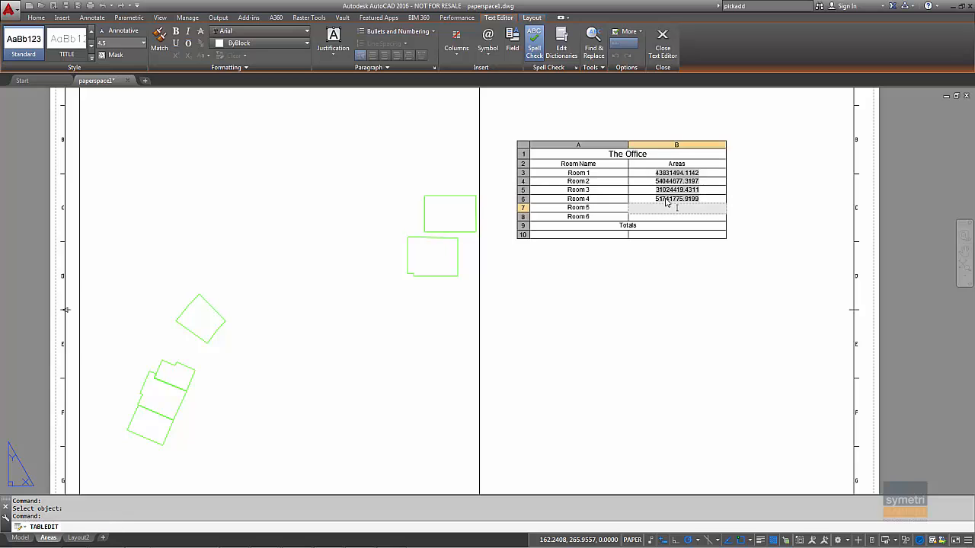
{"action": "right_click", "coordinate": [676, 207]}
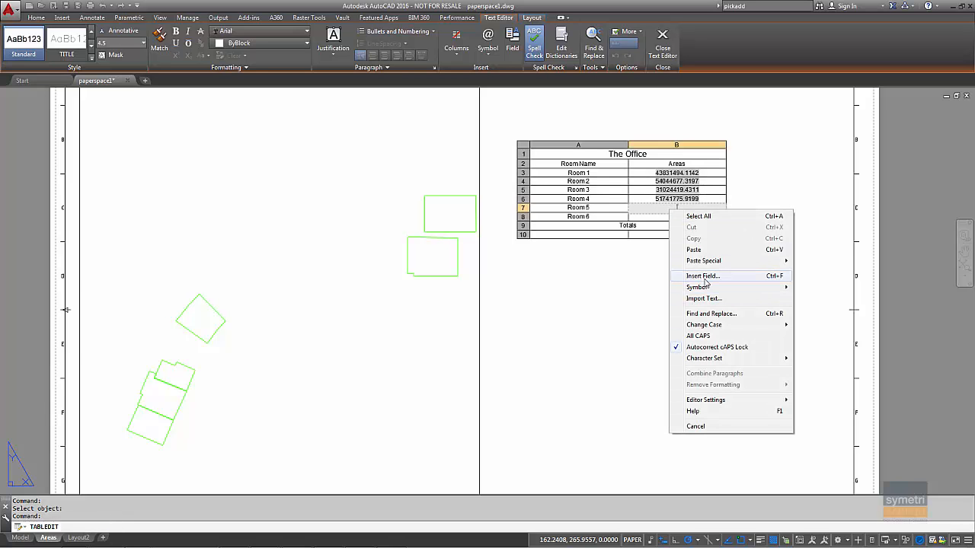
{"action": "left_click", "coordinate": [701, 275]}
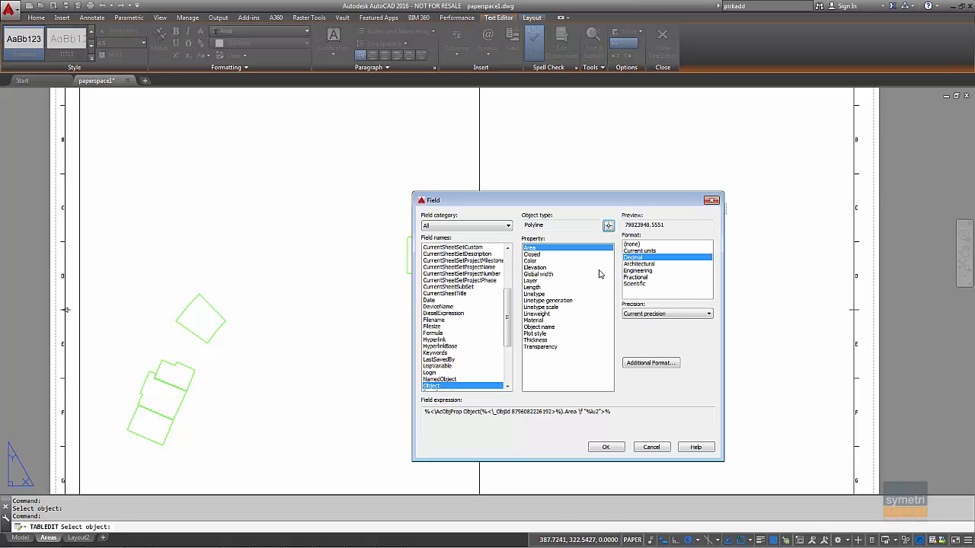
{"action": "left_click", "coordinate": [606, 446]}
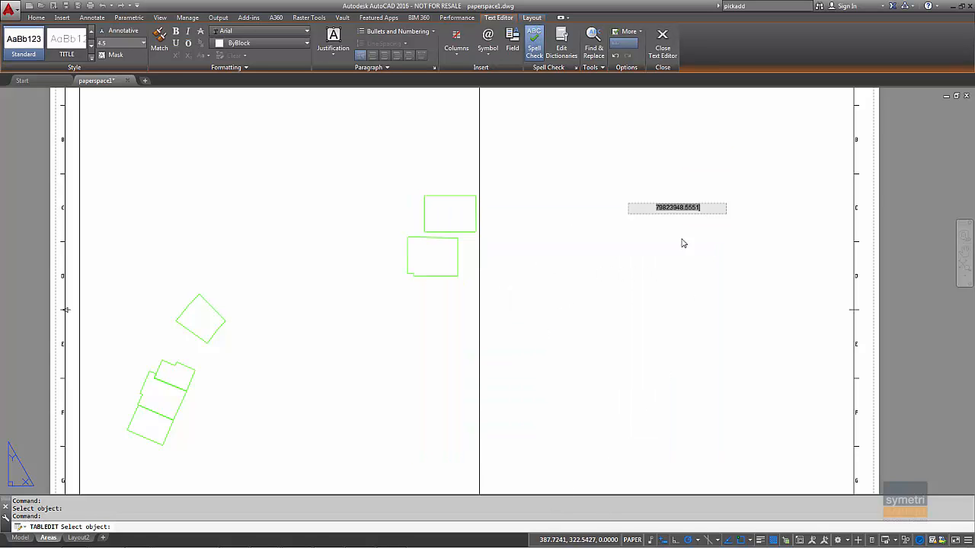
- Start Room 6's Area field and pick its polyline as the field source
{"action": "right_click", "coordinate": [676, 207]}
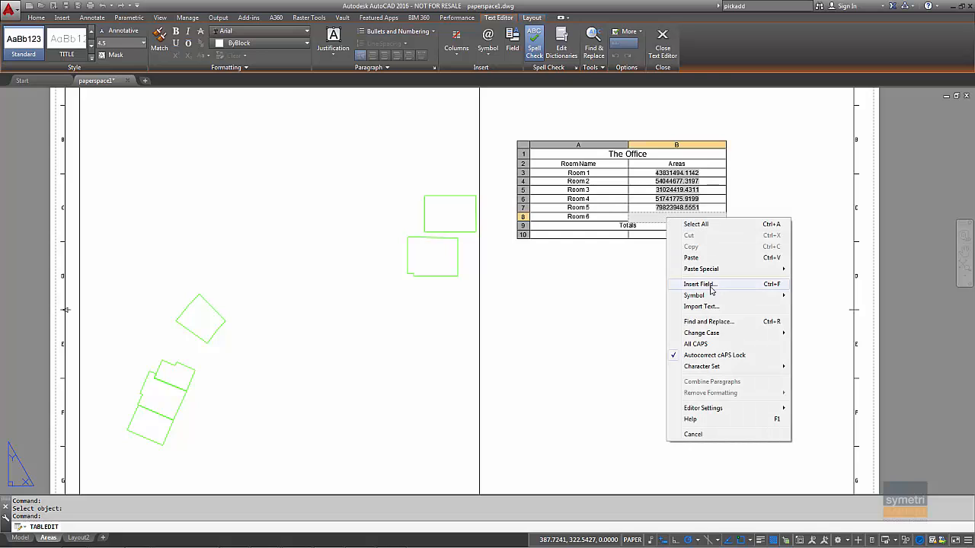
{"action": "left_click", "coordinate": [700, 285]}
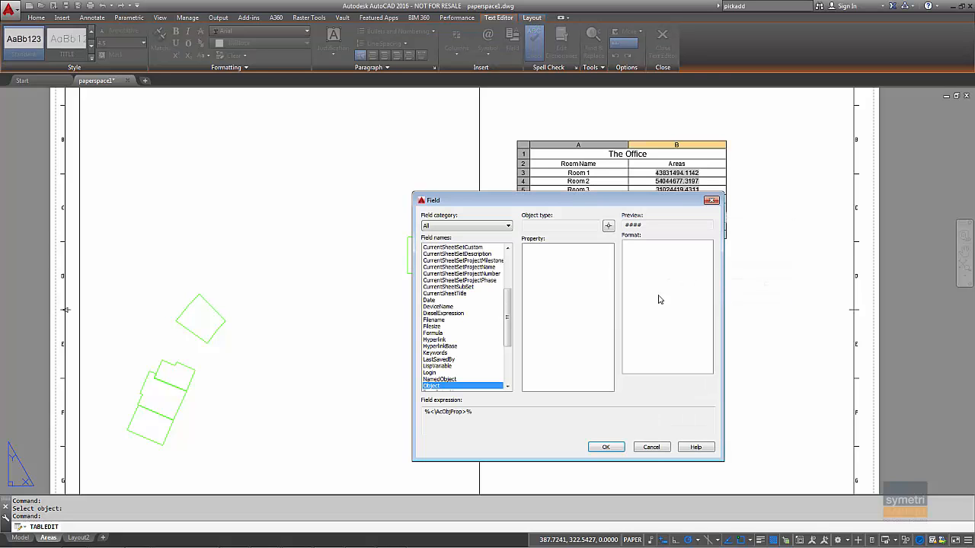
{"action": "left_click", "coordinate": [651, 446]}
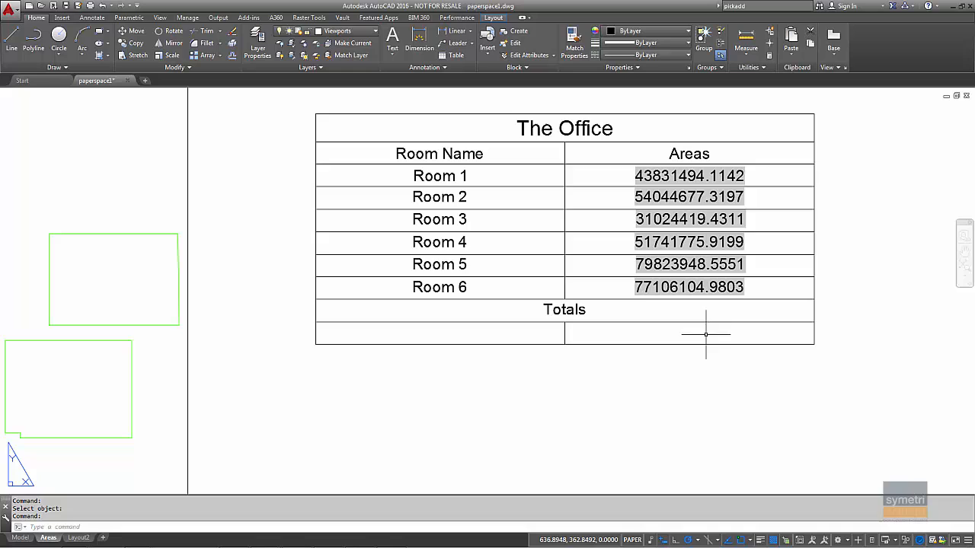
- Put the formula =Sum(B3:B8) in the Totals cell, giving 337572420.3203
{"action": "right_click", "coordinate": [687, 334]}
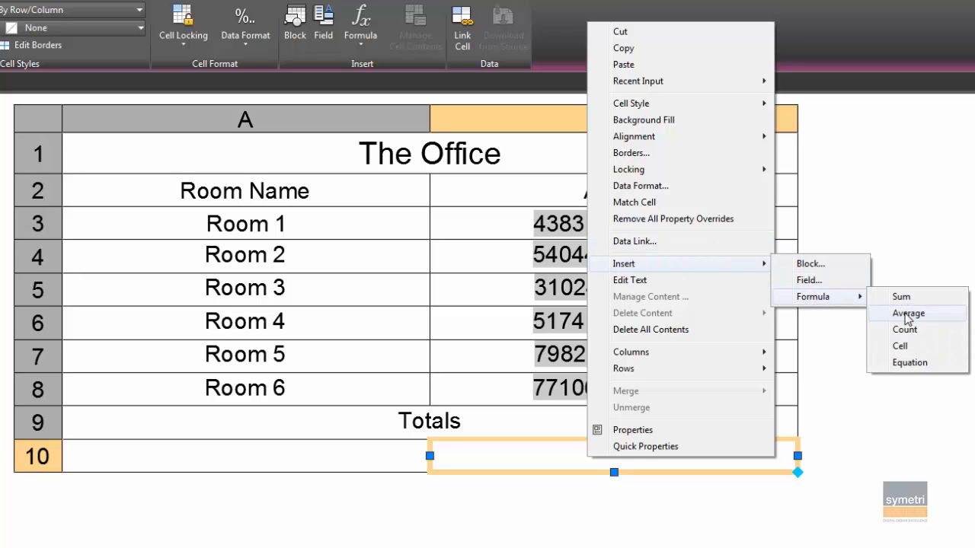
{"action": "mouse_move", "coordinate": [926, 310]}
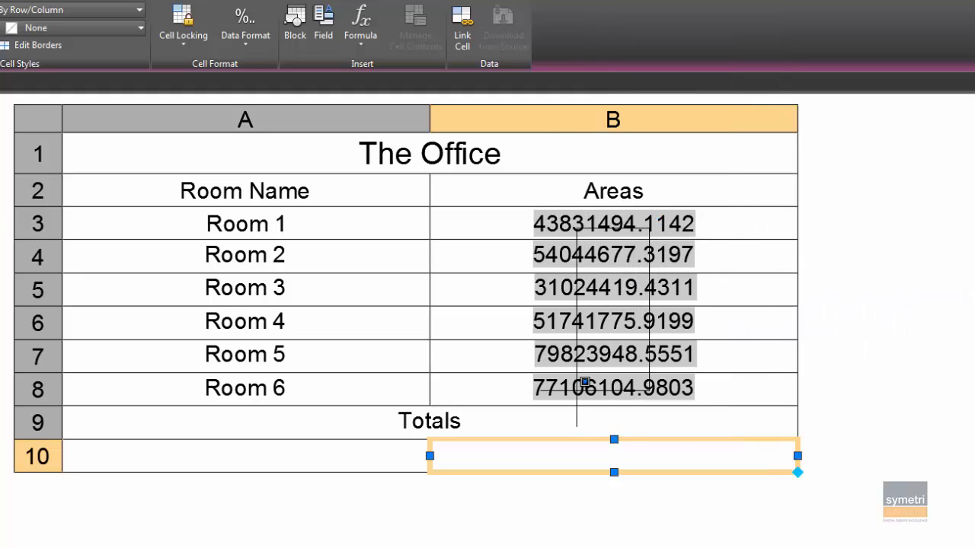
{"action": "type", "text": "=Sum(B3:B8)"}
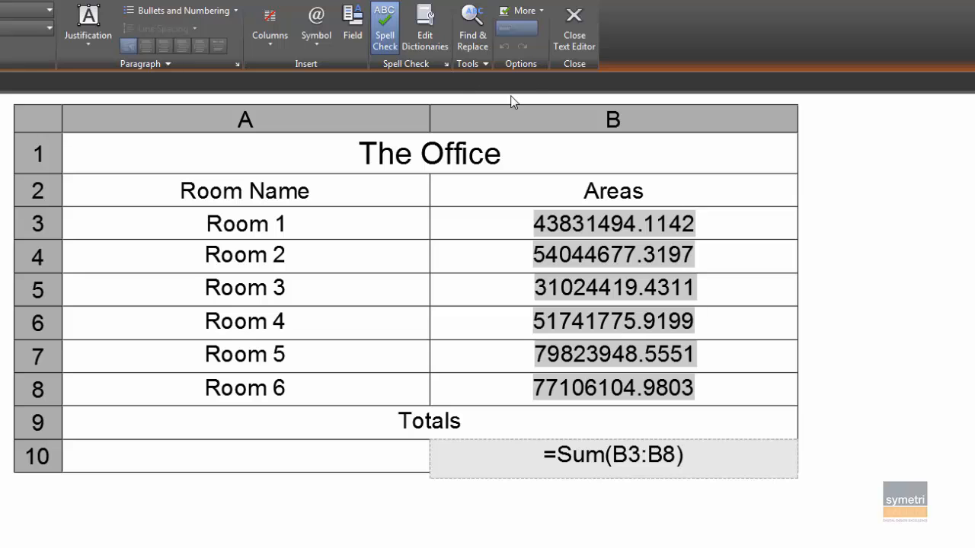
{"action": "left_click", "coordinate": [576, 27]}
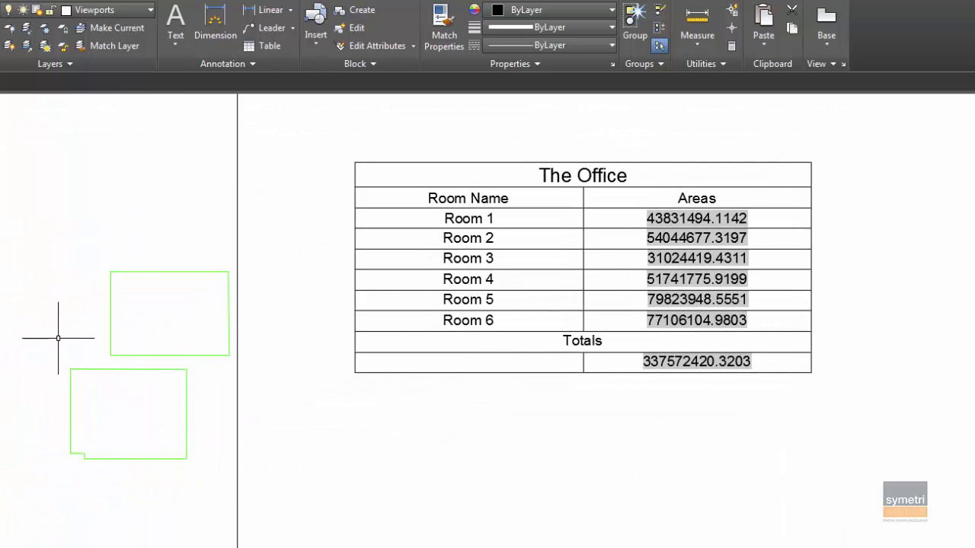
{"action": "mouse_move", "coordinate": [73, 314]}
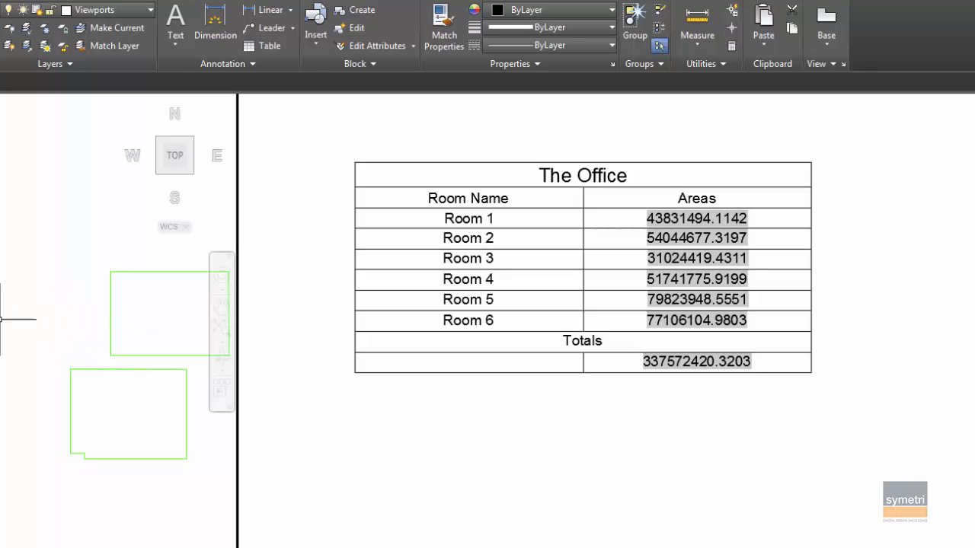
{"action": "mouse_move", "coordinate": [108, 323]}
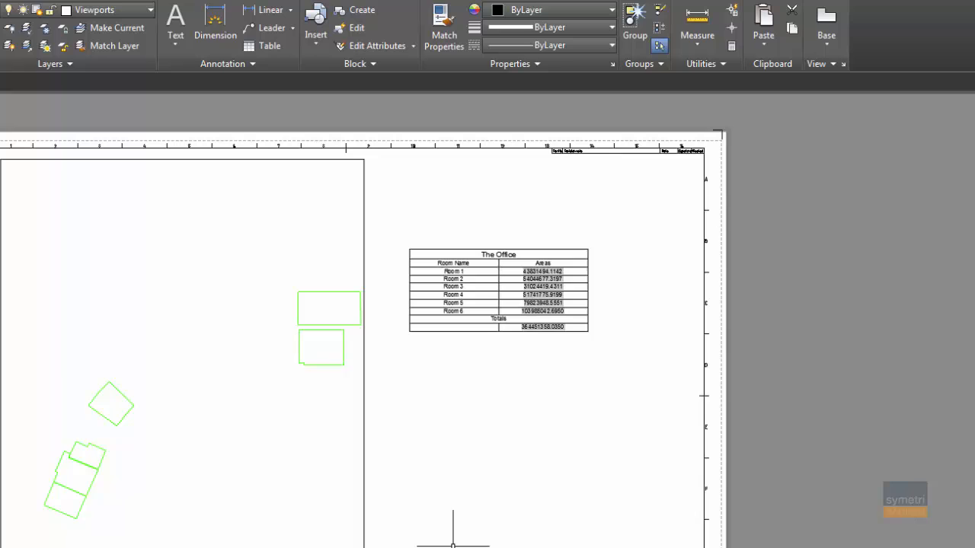
{"action": "mouse_move", "coordinate": [429, 521]}
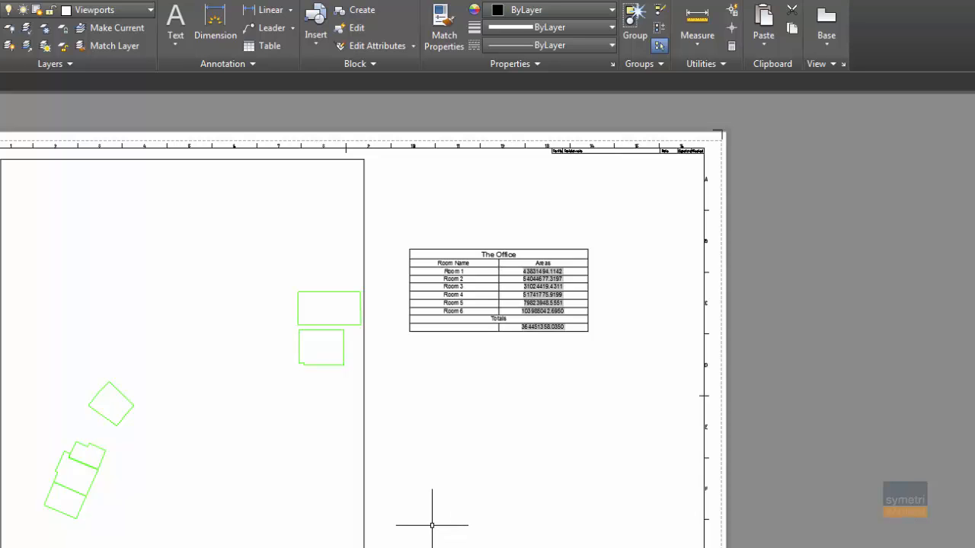
{"action": "mouse_move", "coordinate": [439, 518]}
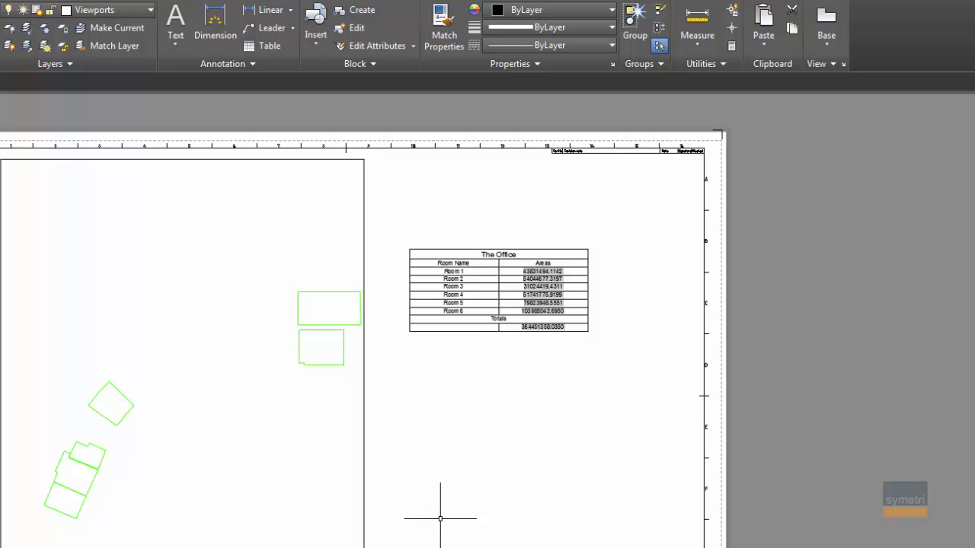